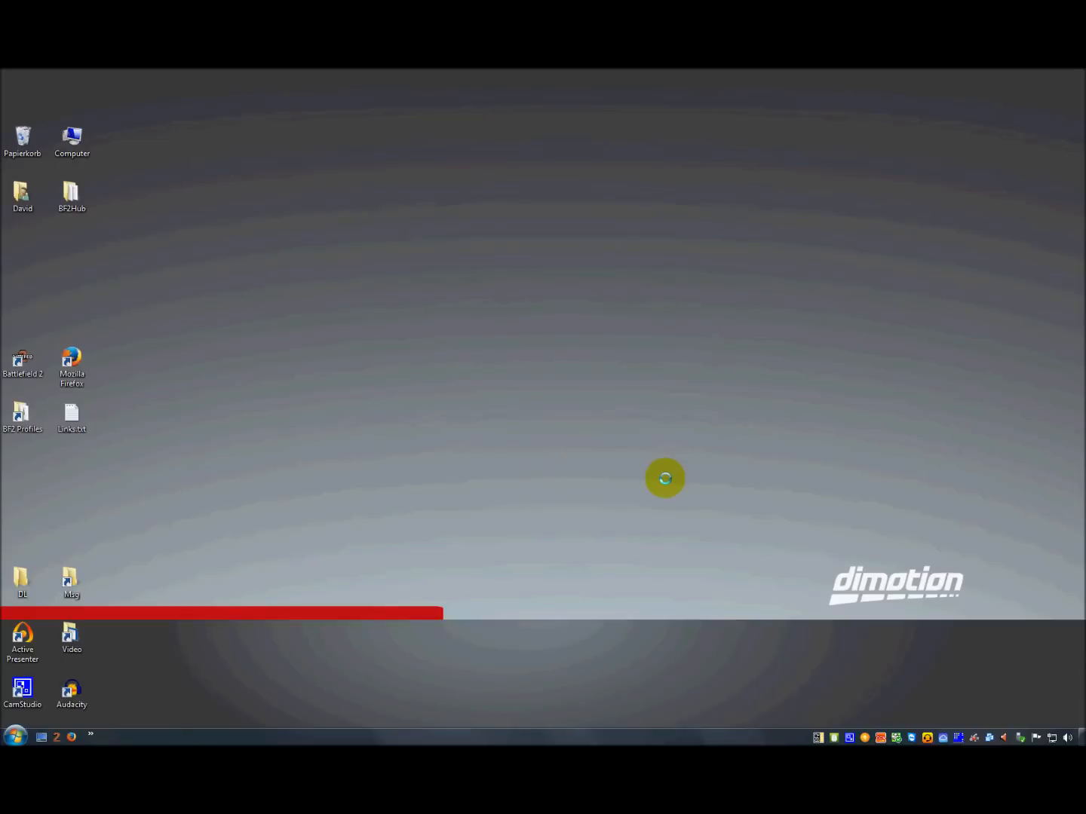
{"action": "mouse_move", "coordinate": [477, 421]}
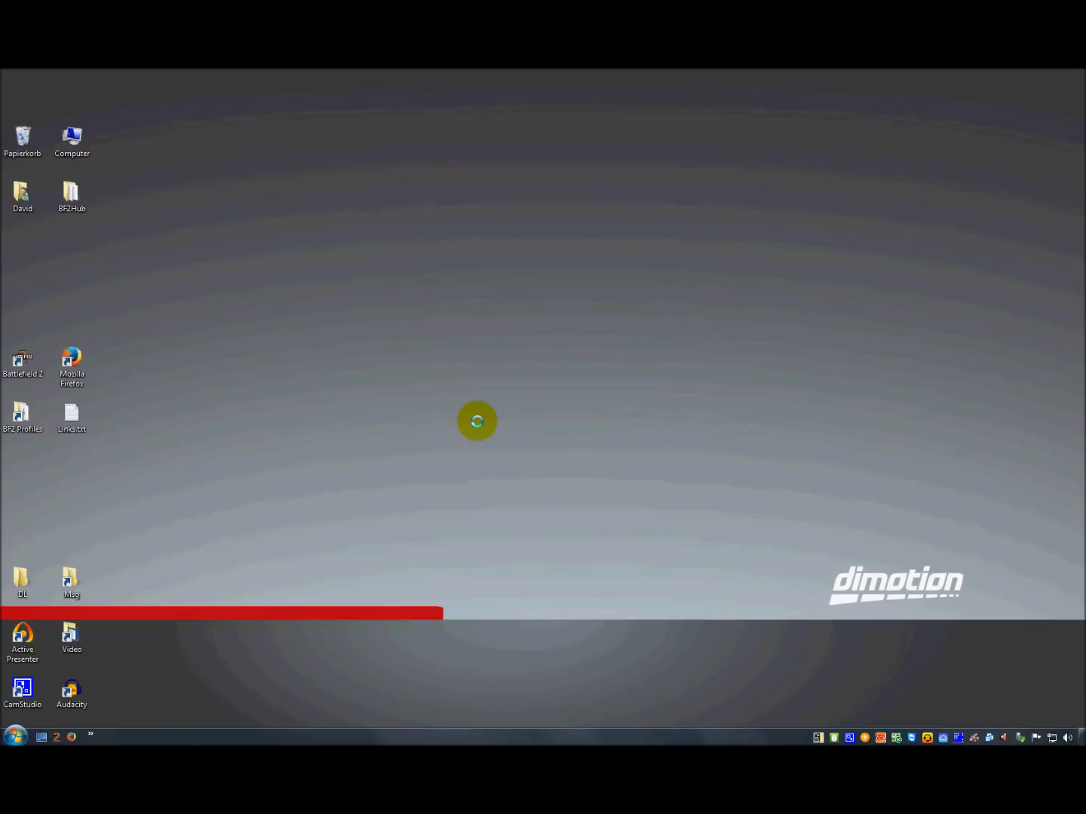
{"action": "mouse_move", "coordinate": [630, 455]}
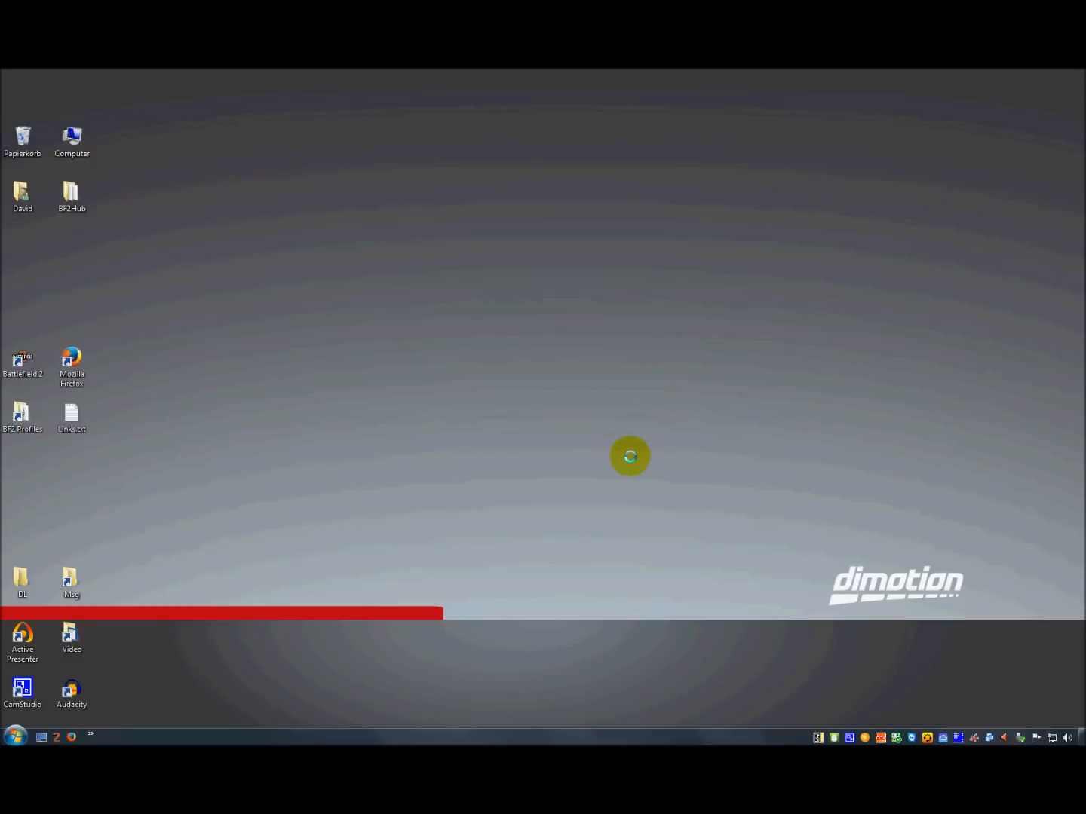
{"action": "mouse_move", "coordinate": [664, 532]}
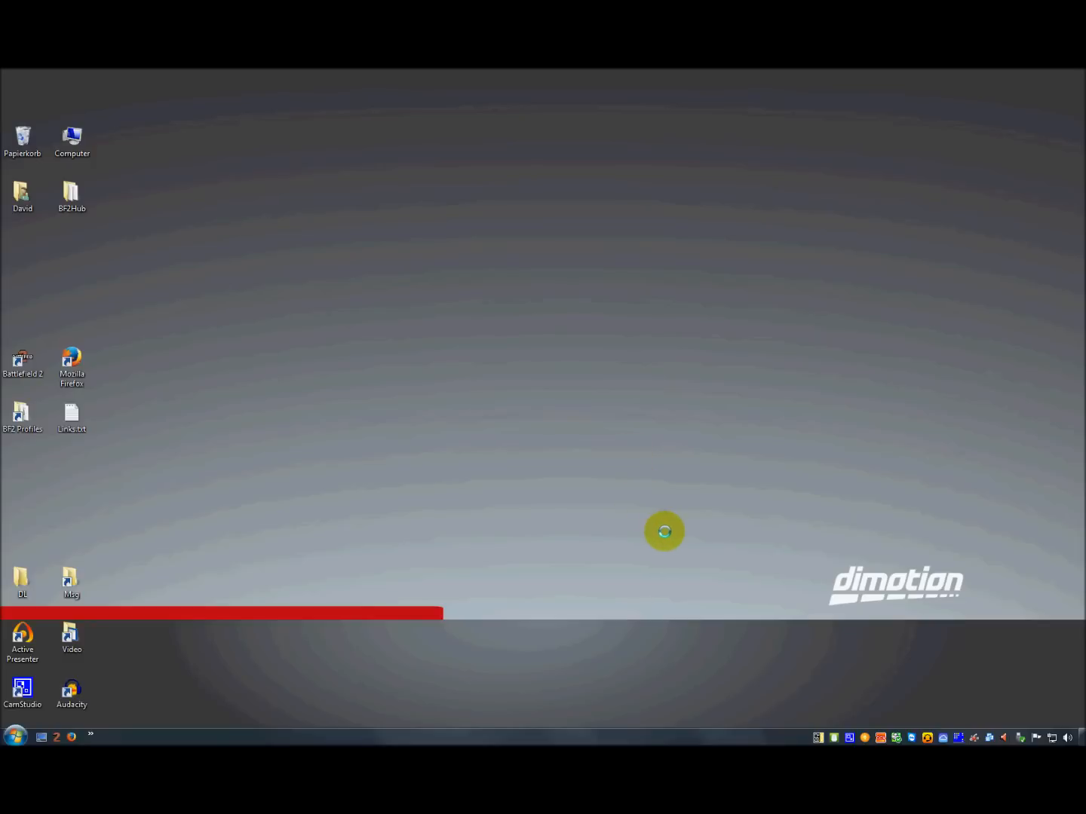
{"action": "mouse_move", "coordinate": [818, 738]}
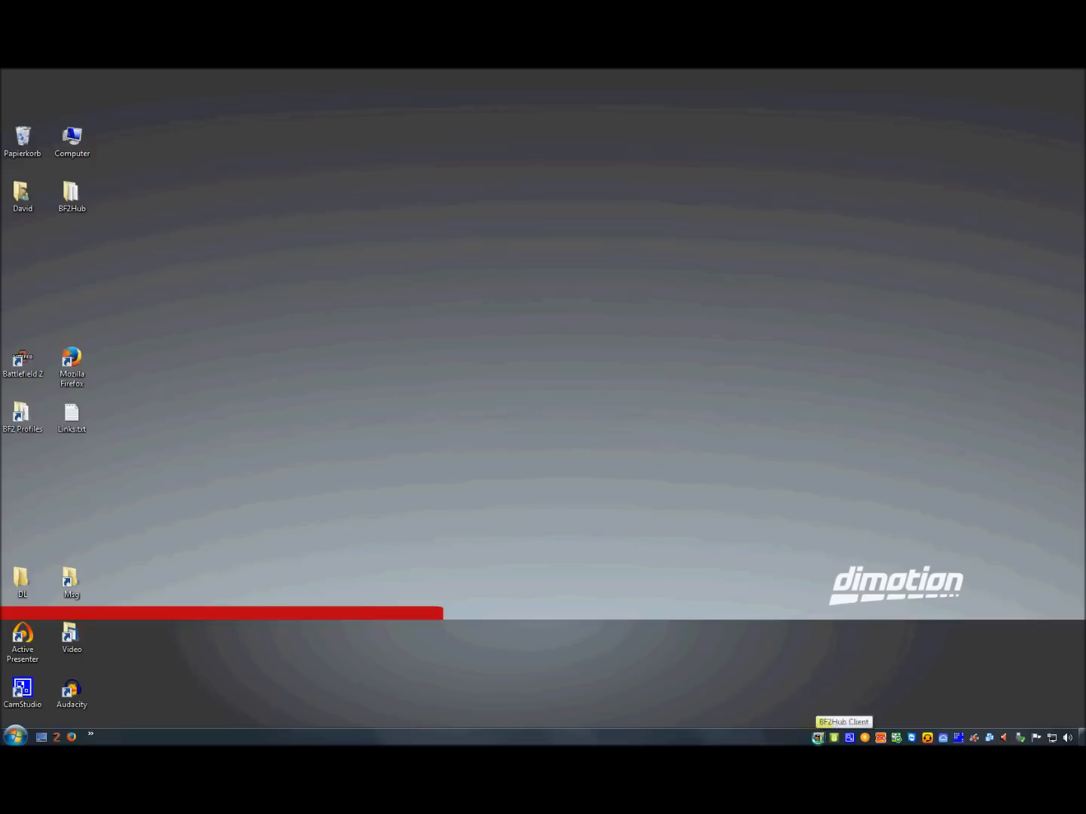
Enable the BF2Hub Network in BF2Hub Client, confirm, and close the client to the tray
{"action": "left_click", "coordinate": [817, 737]}
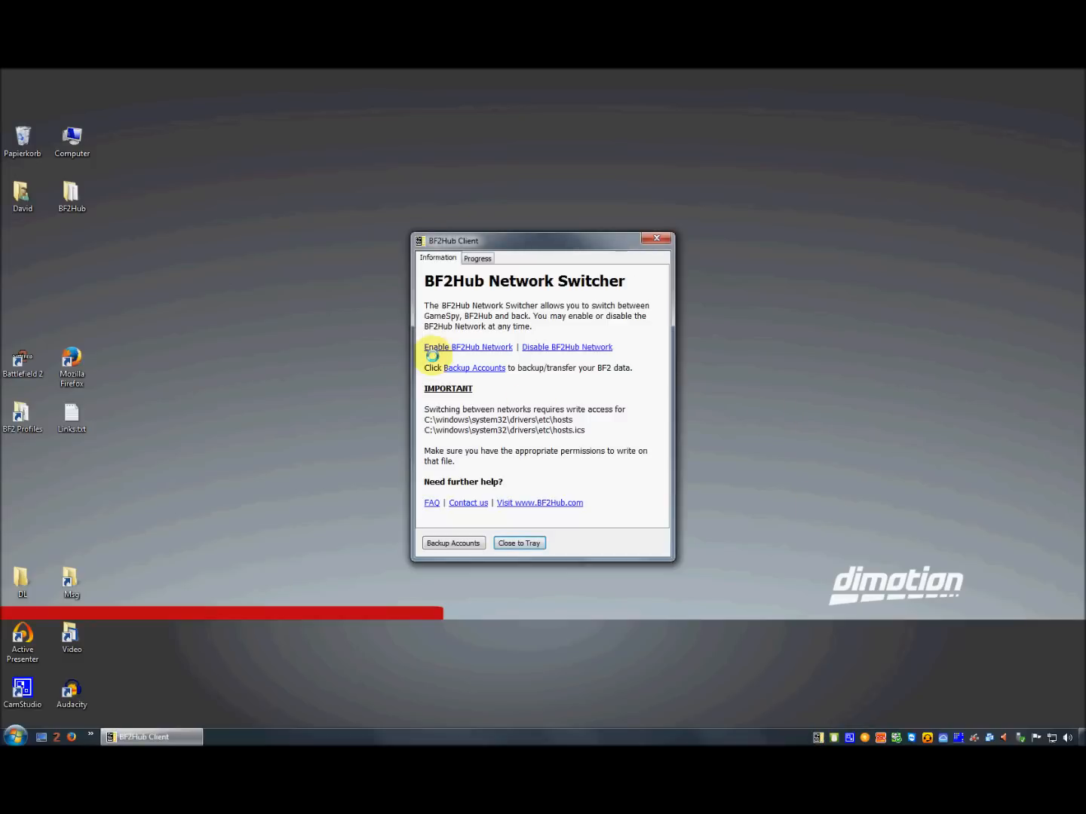
{"action": "left_click", "coordinate": [482, 347]}
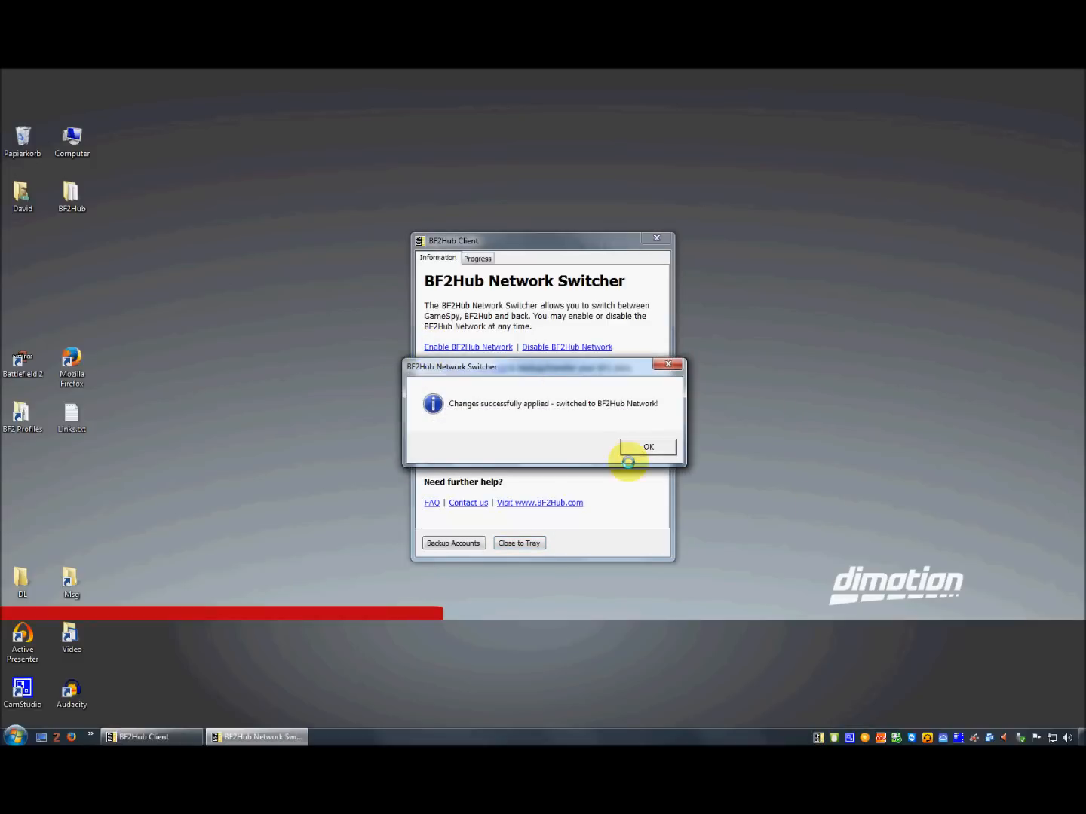
{"action": "left_click", "coordinate": [647, 447]}
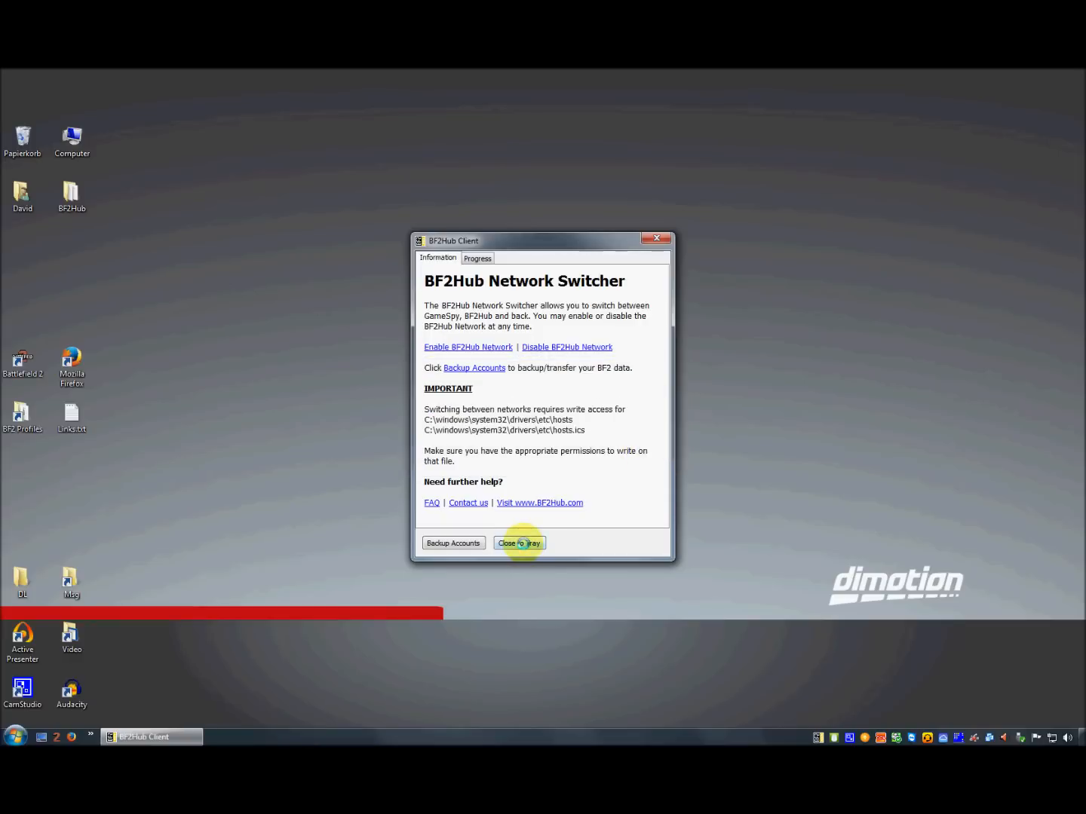
{"action": "left_click", "coordinate": [518, 543]}
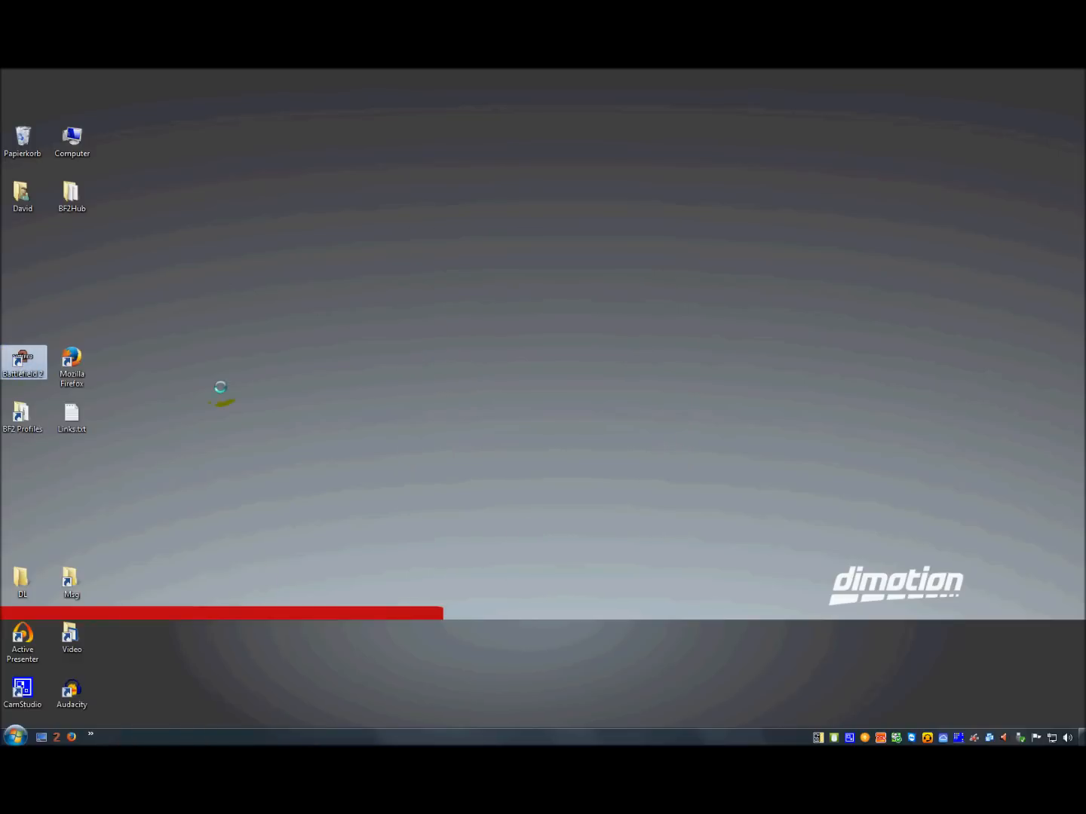
Launch Battlefield 2 from its desktop shortcut and wait for the login screen
{"action": "double_click", "coordinate": [23, 363]}
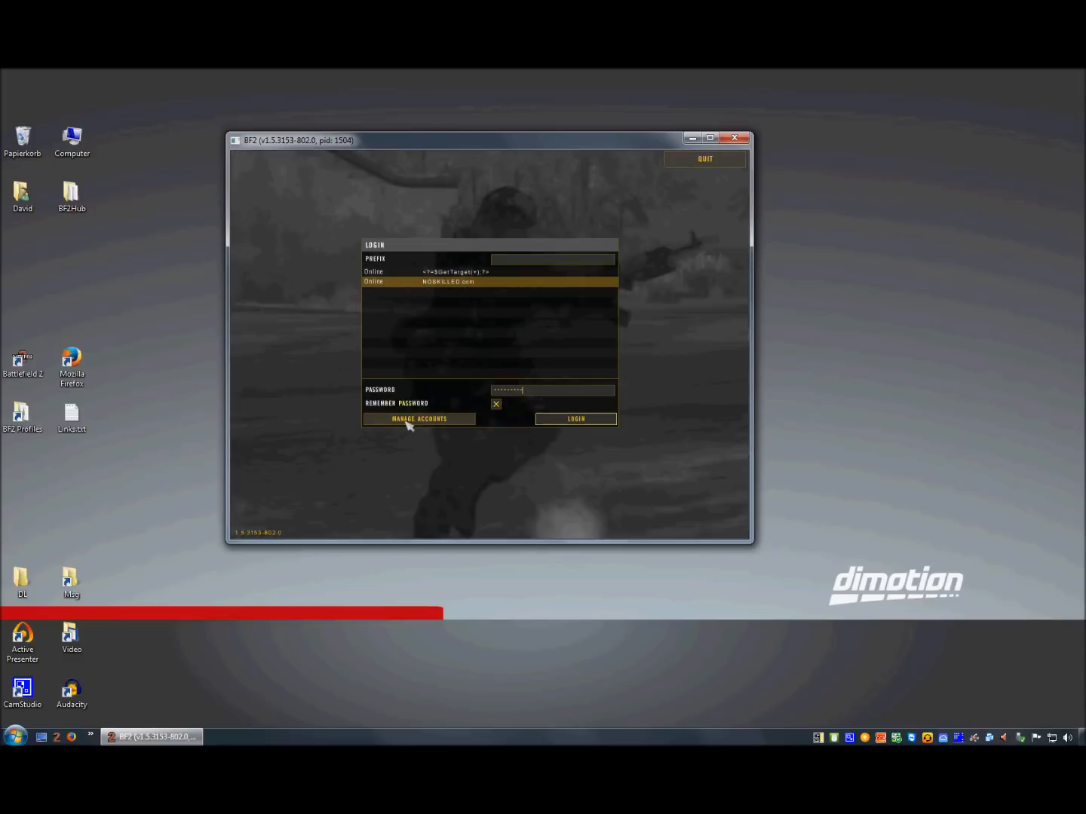
Go through Manage Accounts and Create Account, then accept the terms of service
{"action": "left_click", "coordinate": [418, 419]}
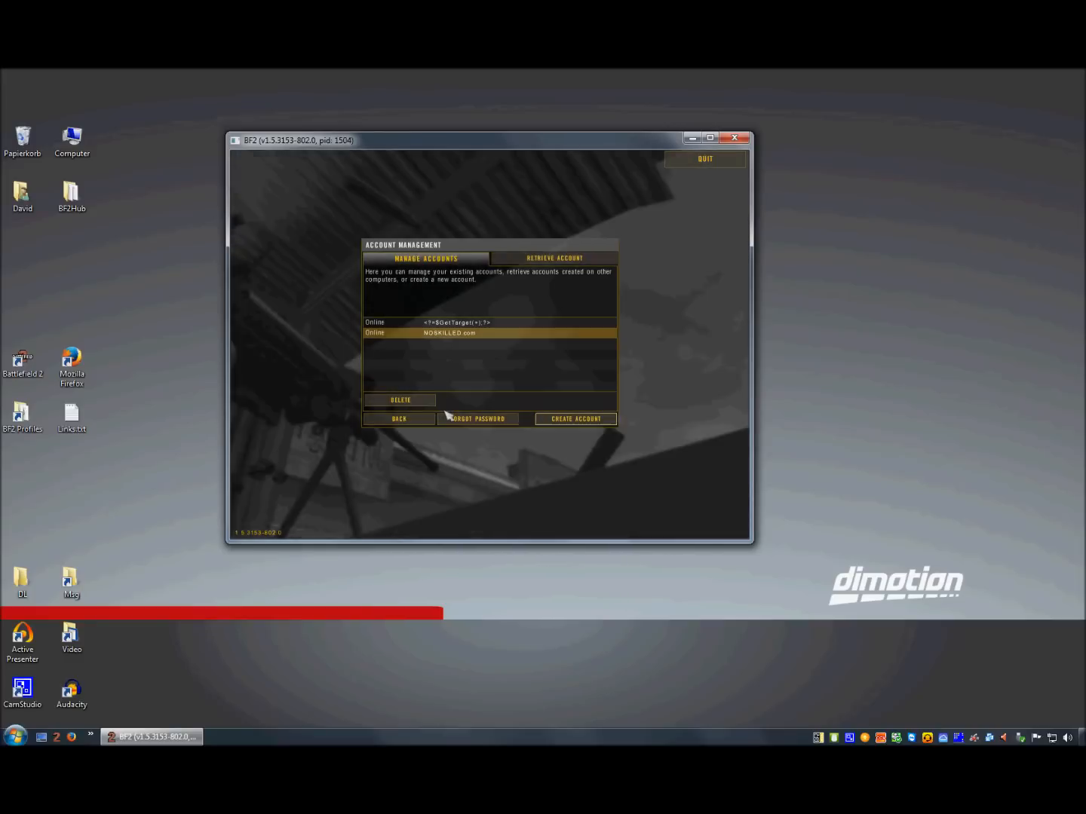
{"action": "left_click", "coordinate": [575, 419]}
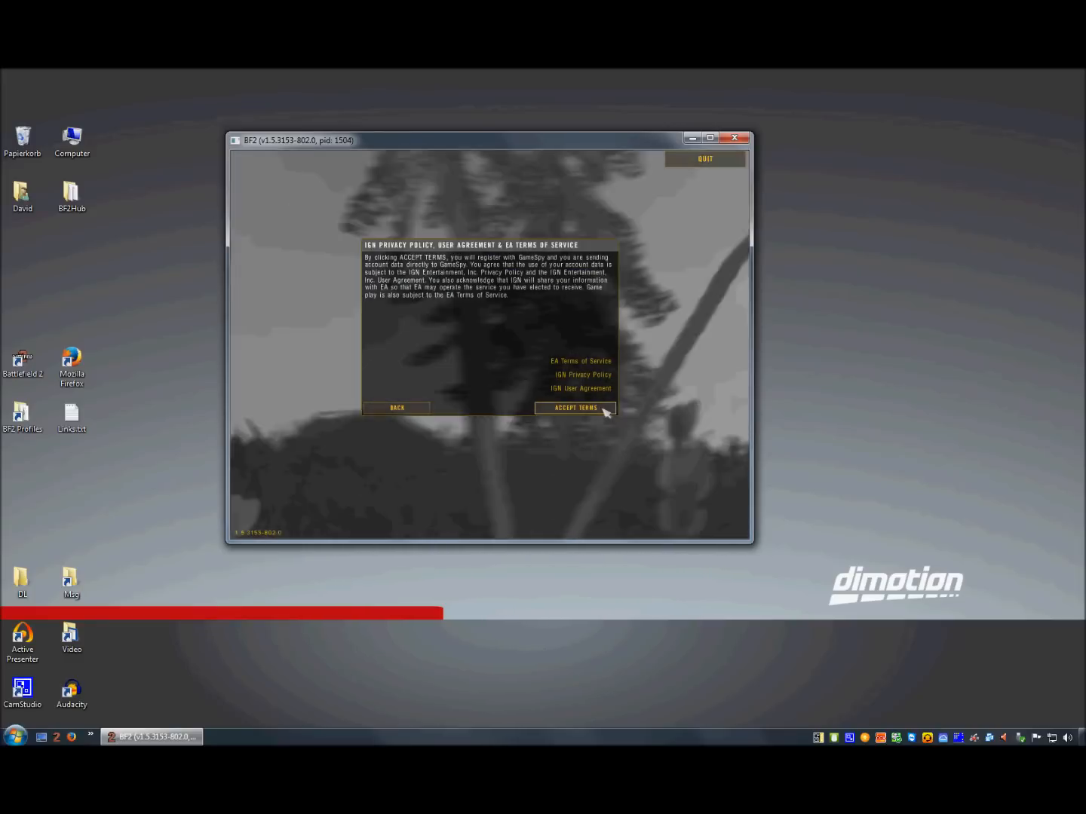
{"action": "left_click", "coordinate": [574, 408]}
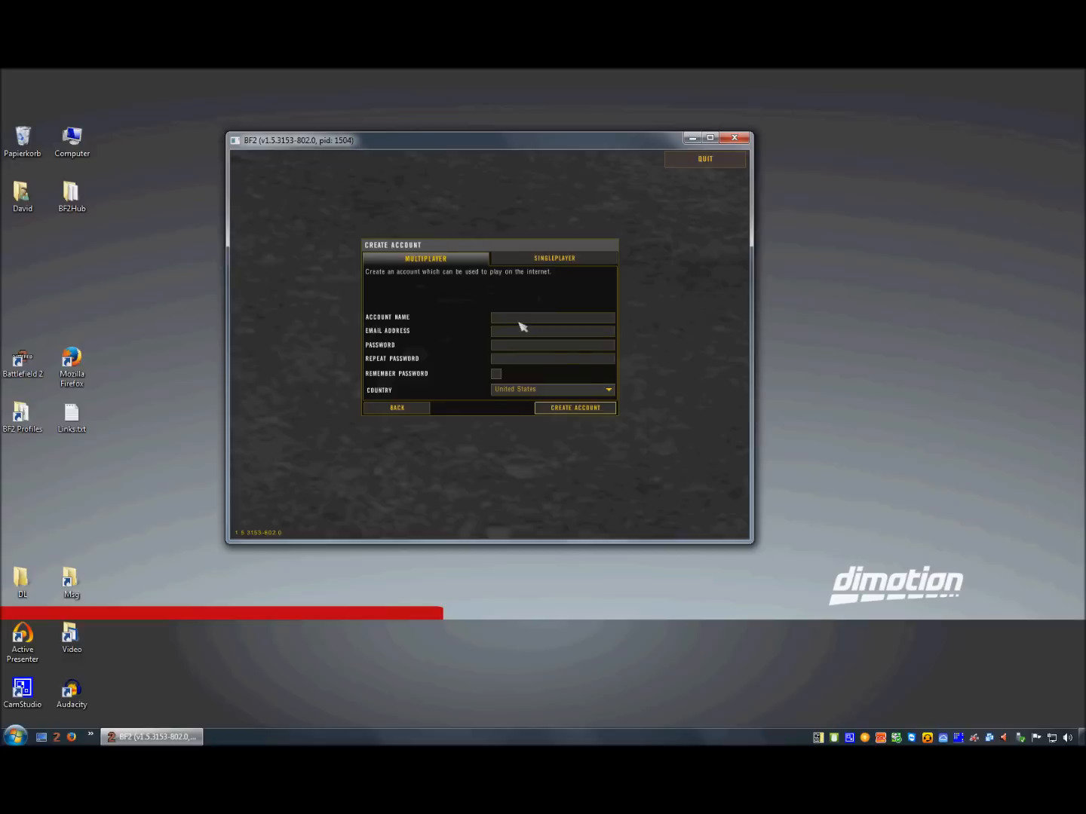
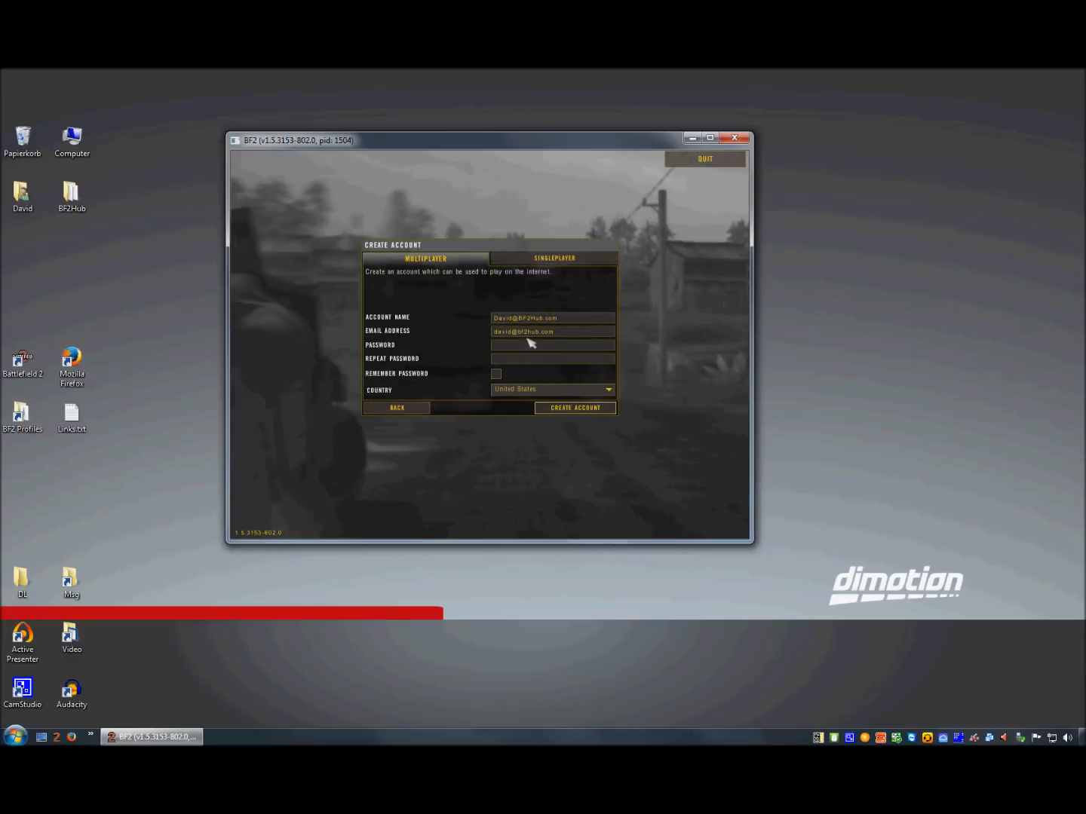
Enter matching passwords, tick Remember Password, and set the country to Germany
{"action": "left_click", "coordinate": [552, 344]}
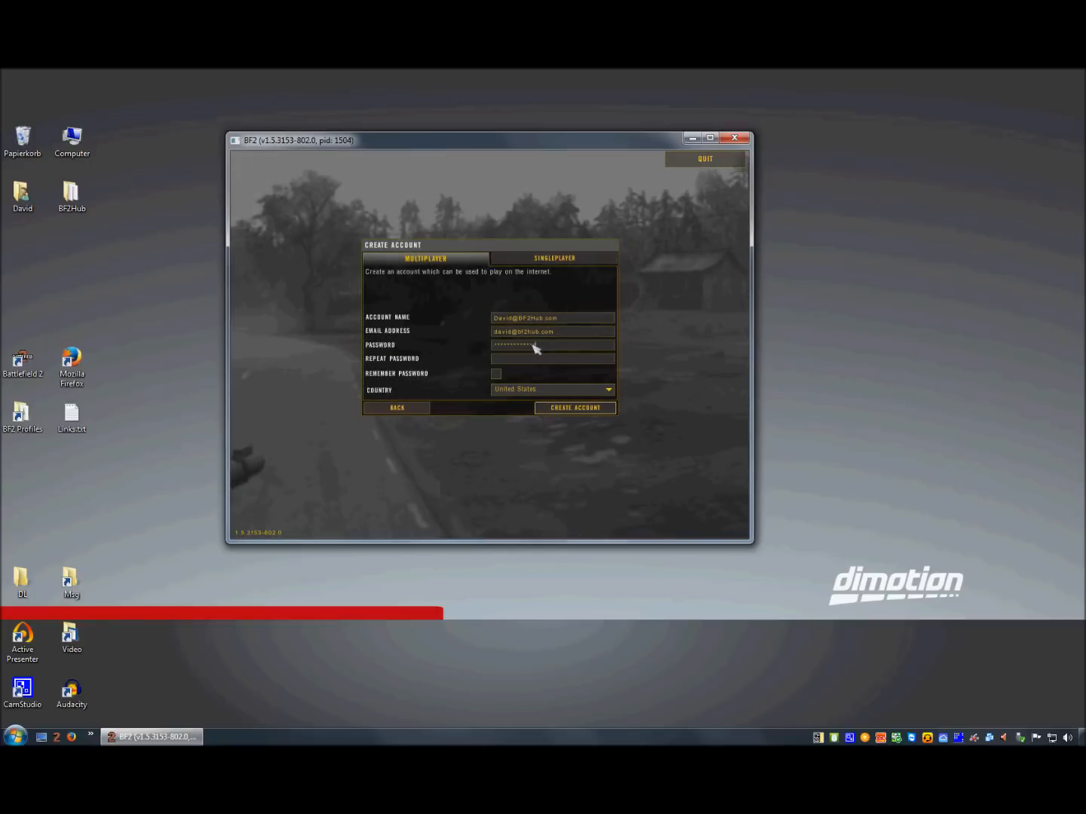
{"action": "left_click", "coordinate": [550, 358]}
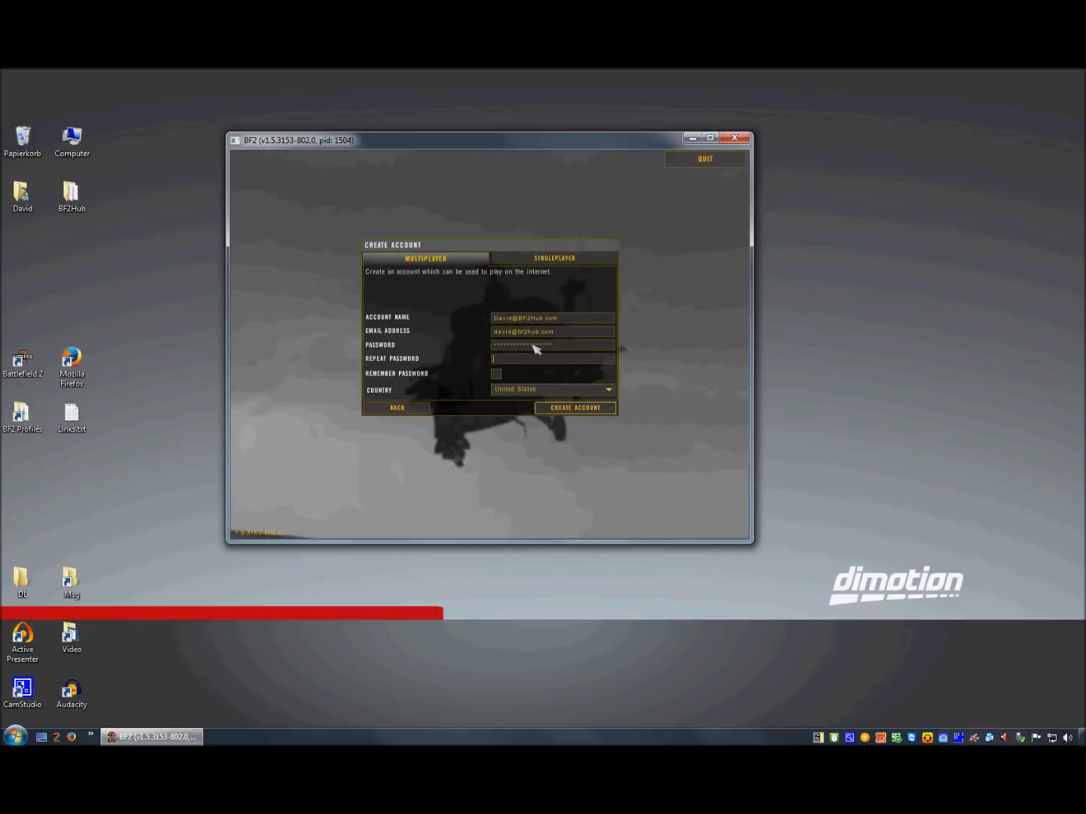
{"action": "type", "text": "••••••••"}
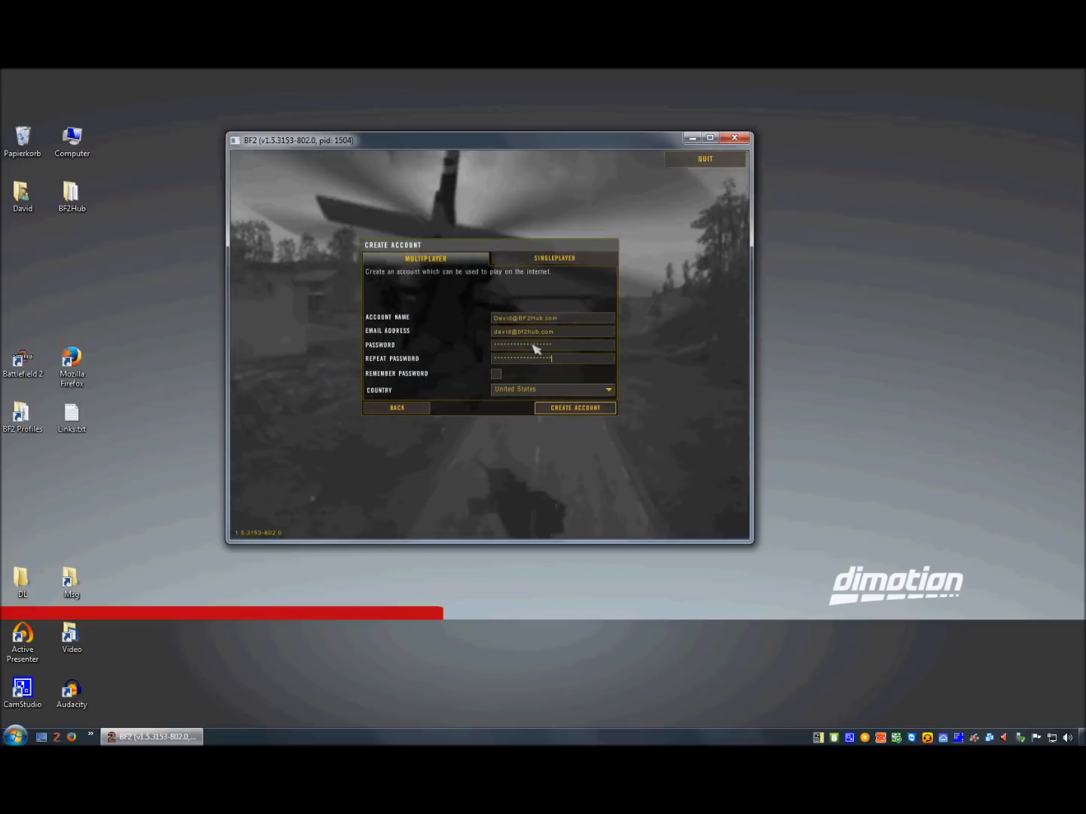
{"action": "left_click", "coordinate": [496, 374]}
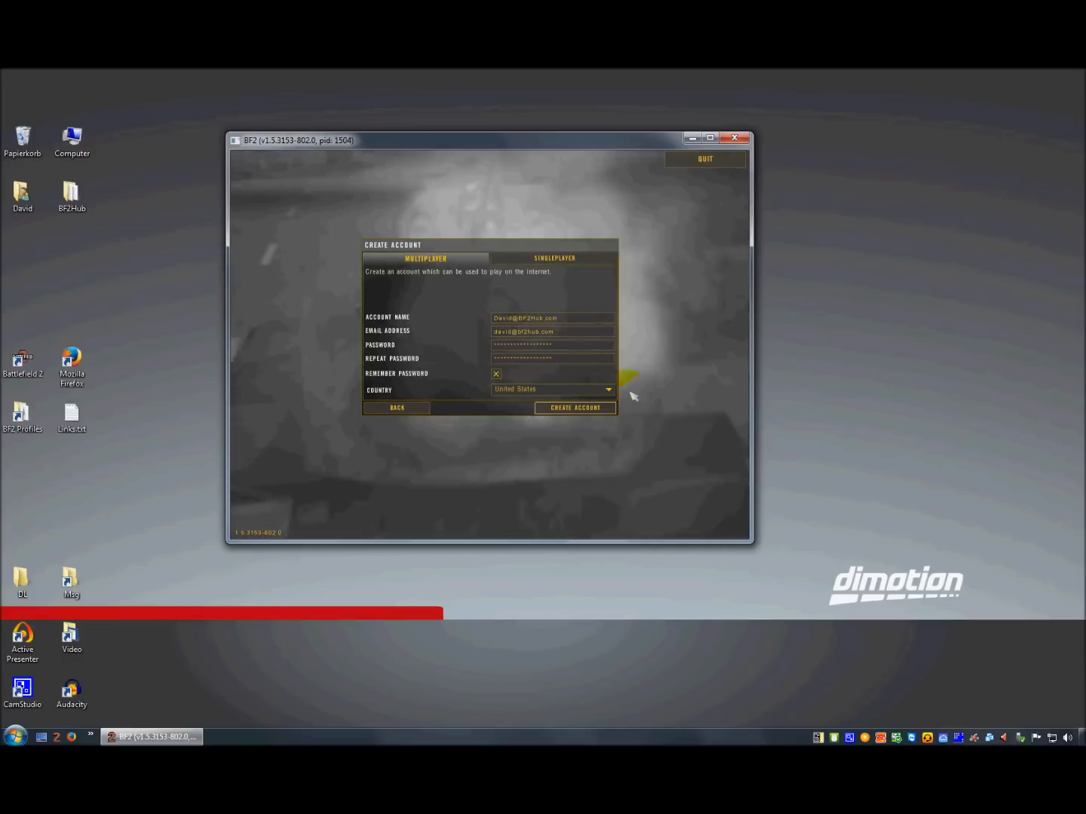
{"action": "left_click", "coordinate": [608, 389]}
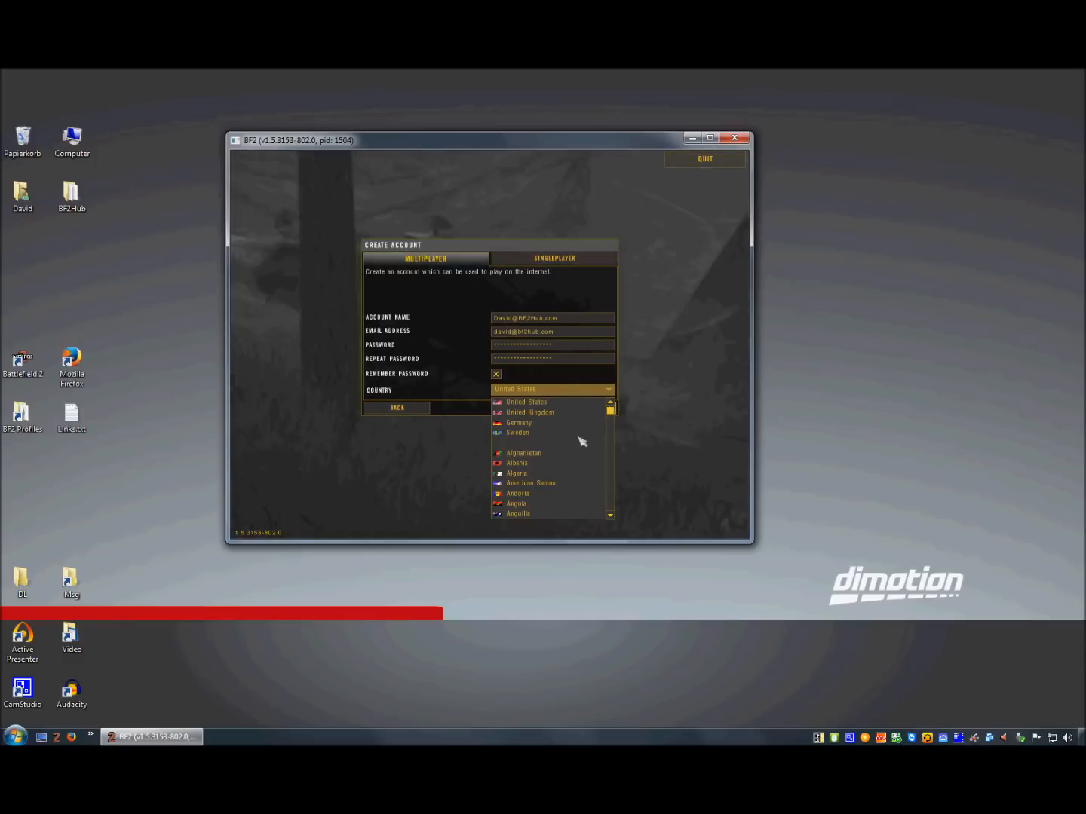
{"action": "left_click", "coordinate": [518, 422]}
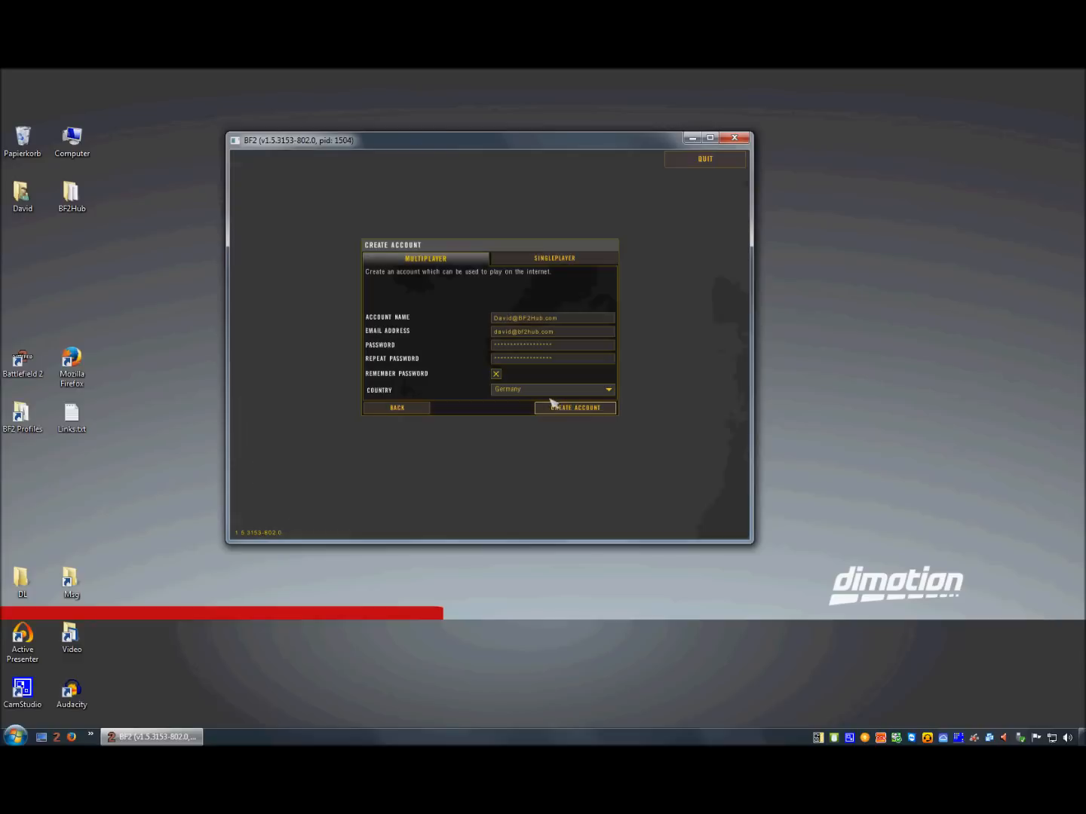
Submit the registration, dismiss the BF2Hub welcome message, and view the BFHQ profile
{"action": "left_click", "coordinate": [574, 407]}
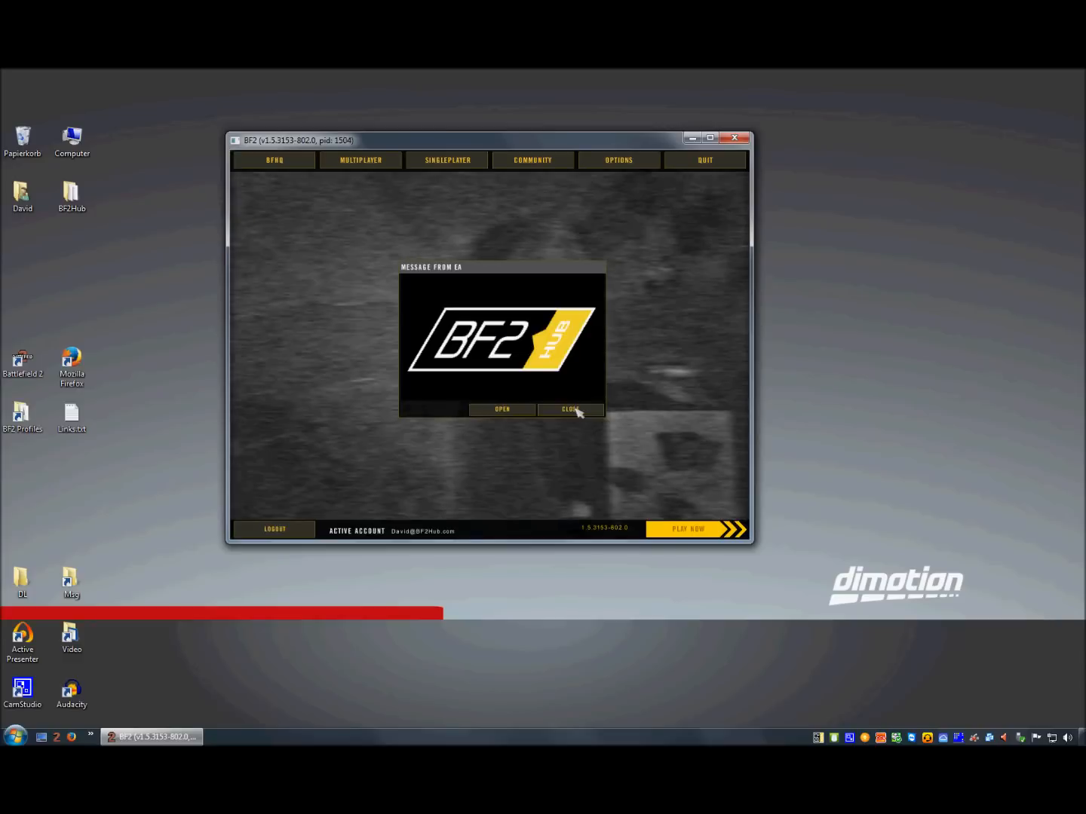
{"action": "mouse_move", "coordinate": [362, 368]}
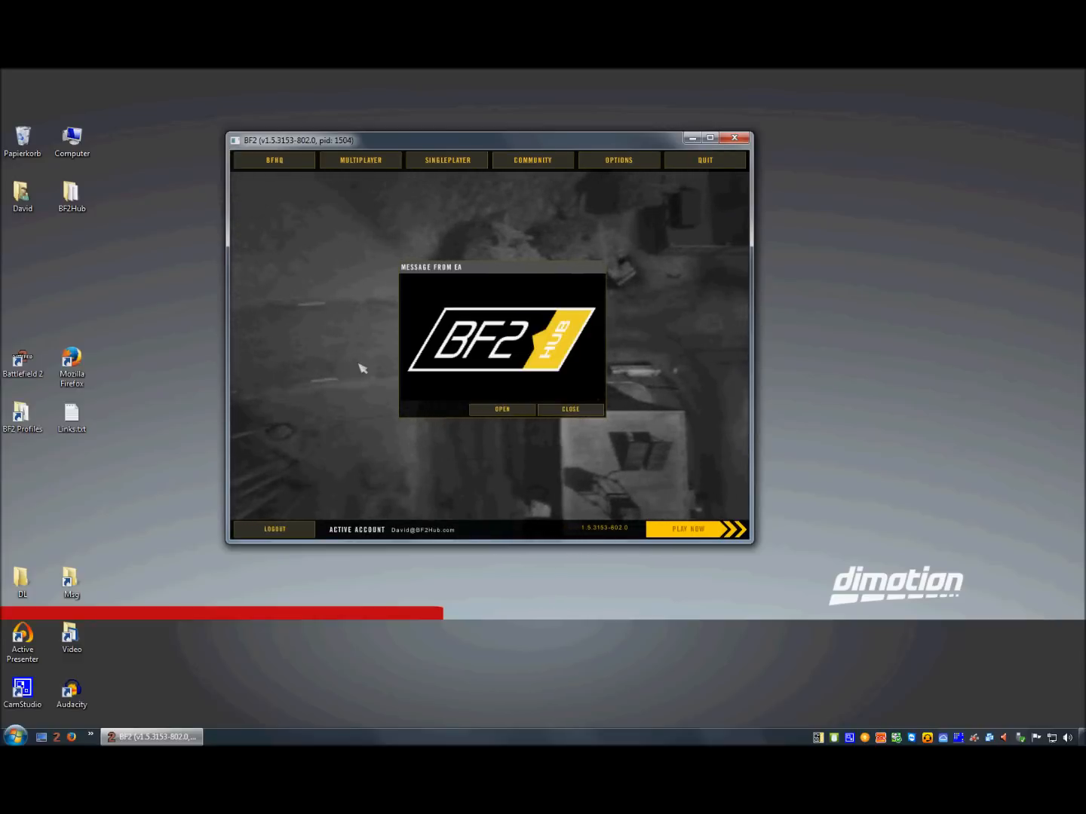
{"action": "left_click", "coordinate": [570, 410]}
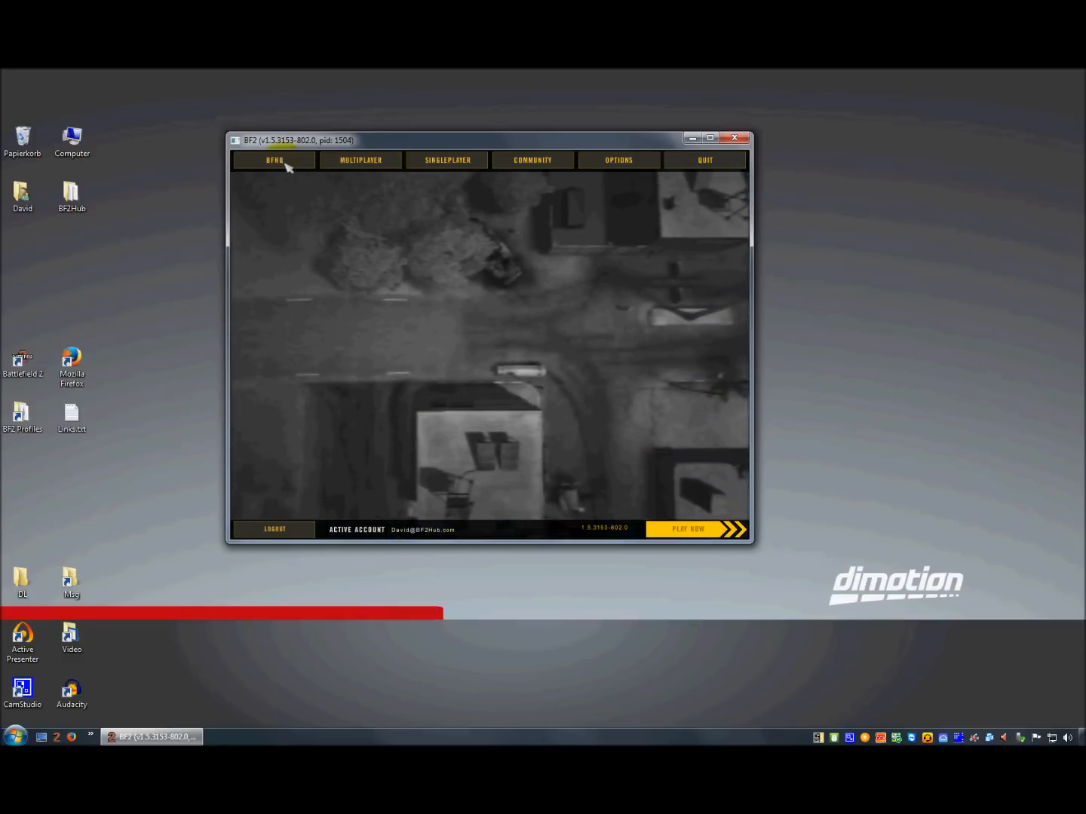
{"action": "left_click", "coordinate": [273, 160]}
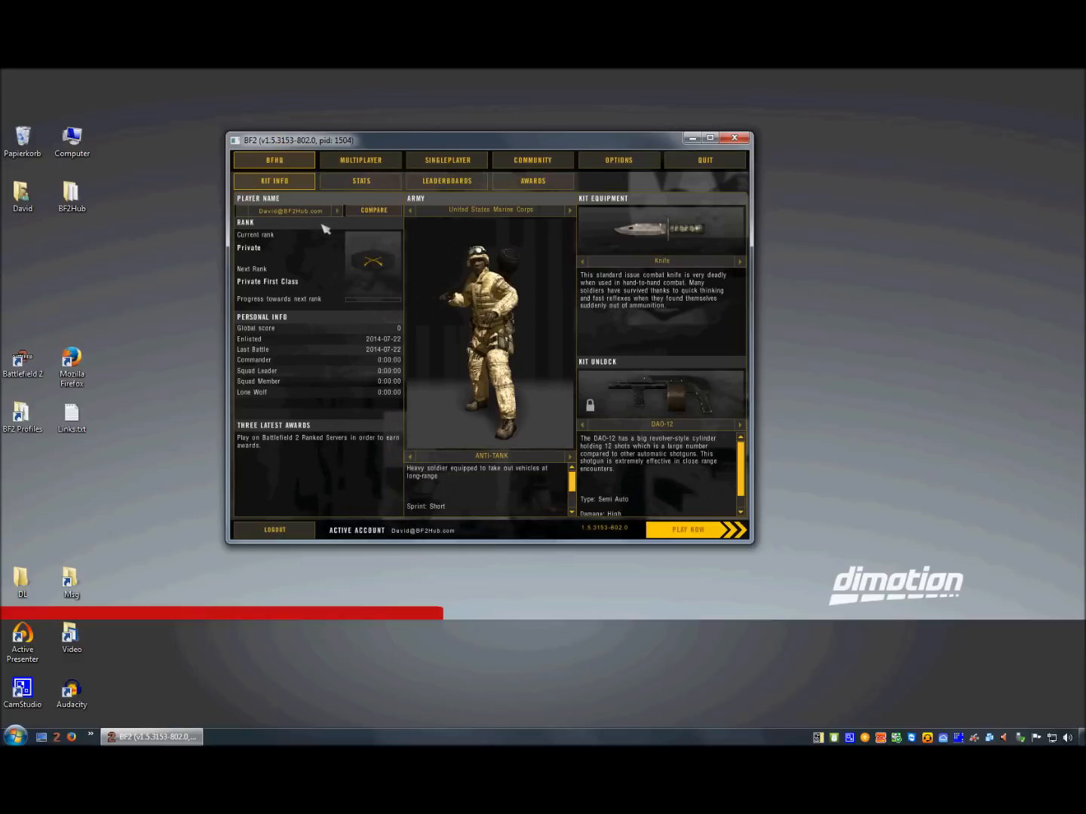
{"action": "mouse_move", "coordinate": [388, 315]}
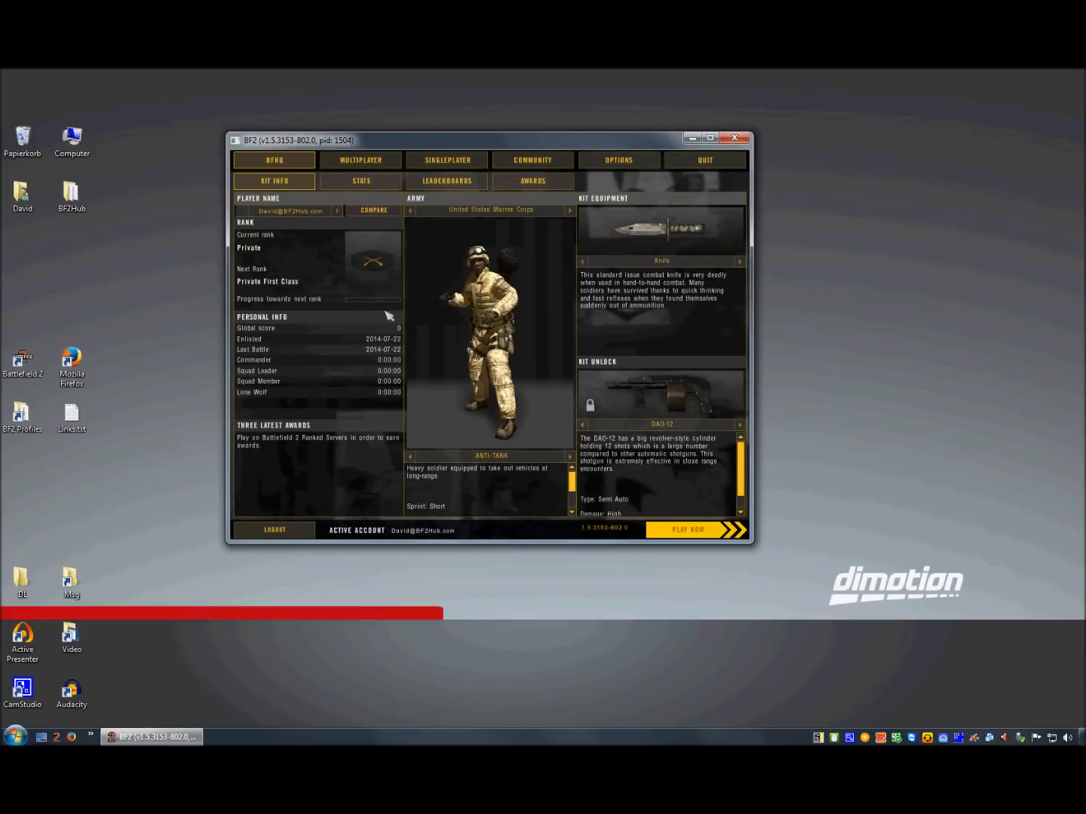
{"action": "mouse_move", "coordinate": [516, 351]}
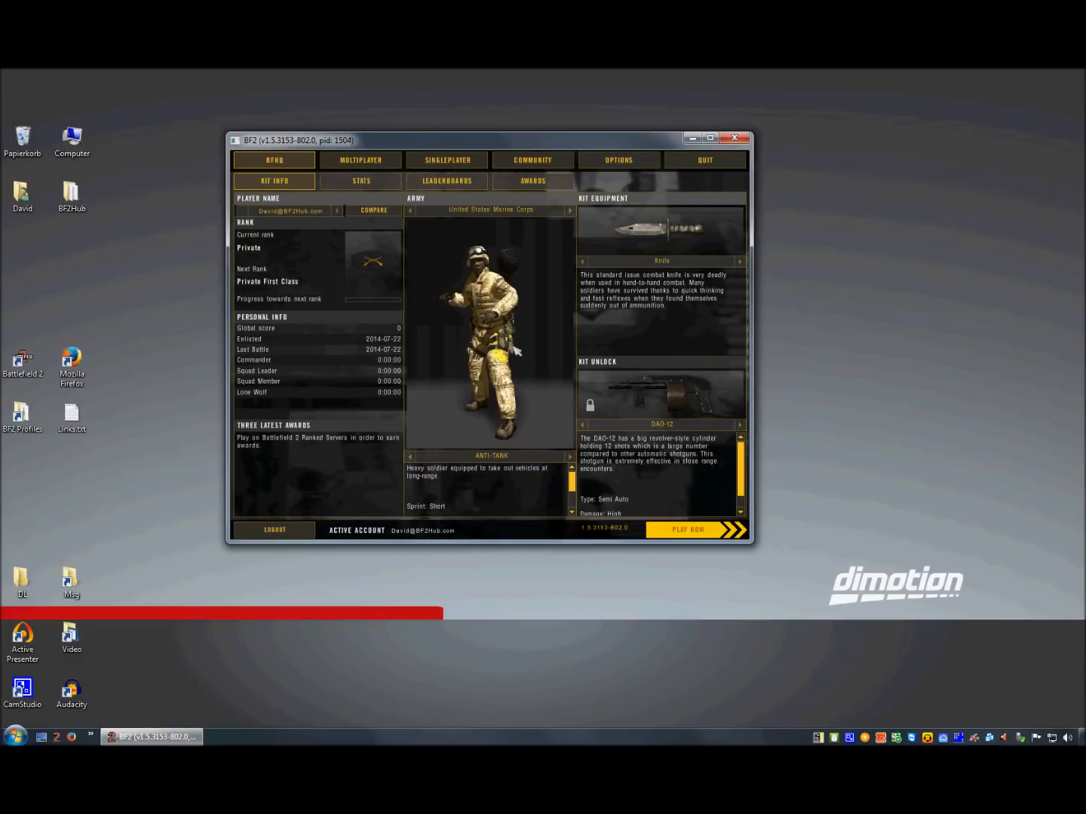